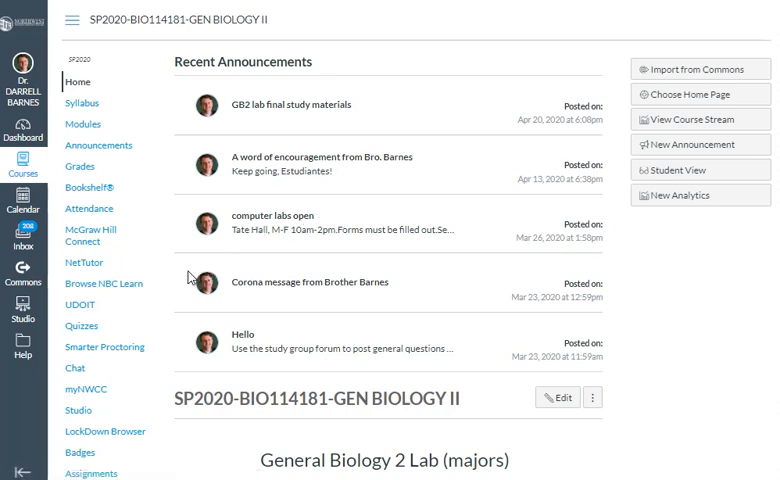
Go to the course Assignments page listing the Lab test/exam group and its two rules.
scroll("down", 3)
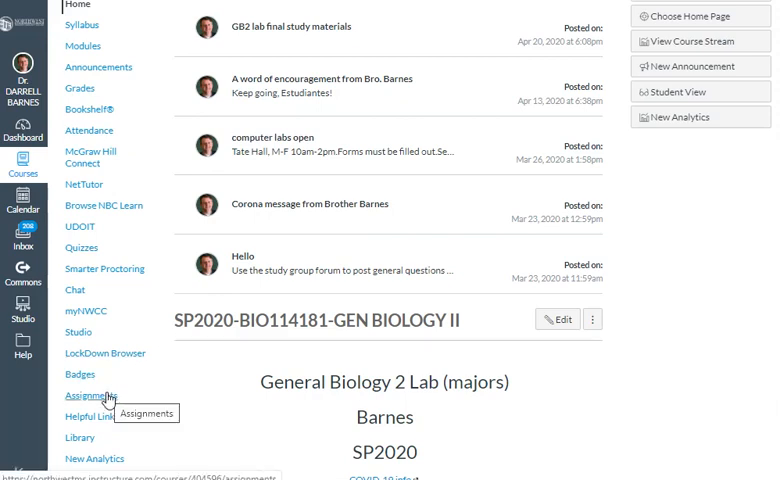
left_click(92, 392)
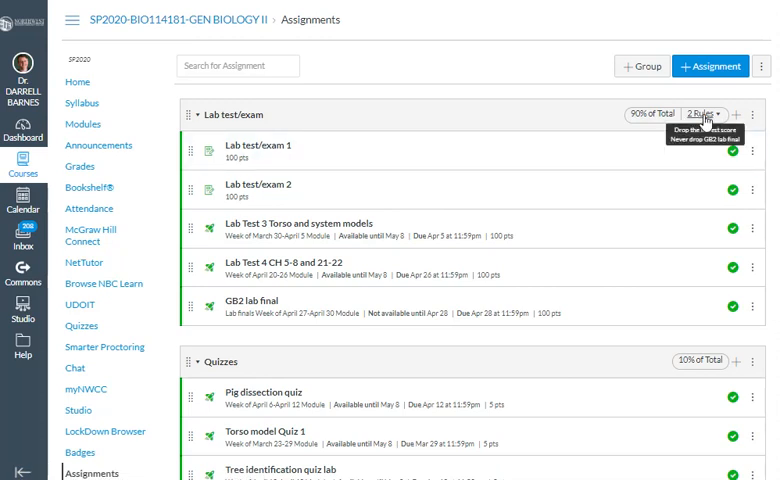
mouse_move(690, 208)
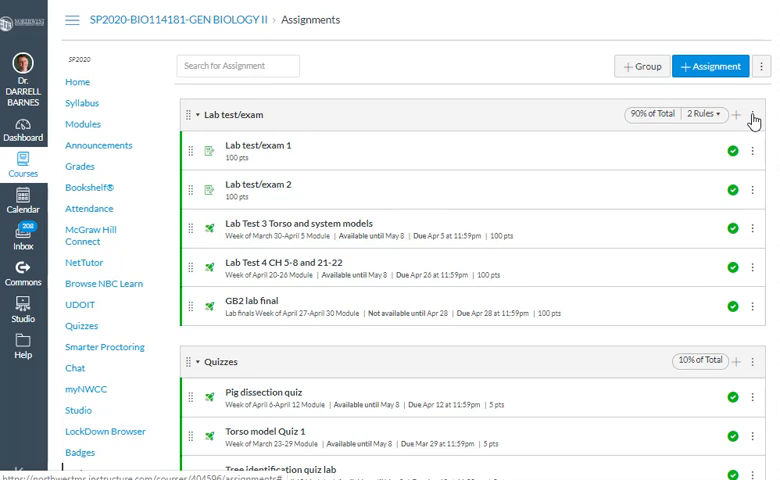
mouse_move(278, 162)
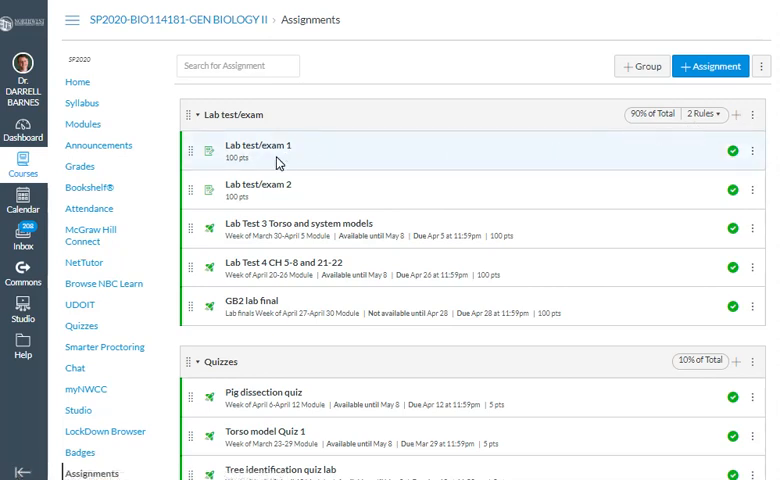
mouse_move(288, 164)
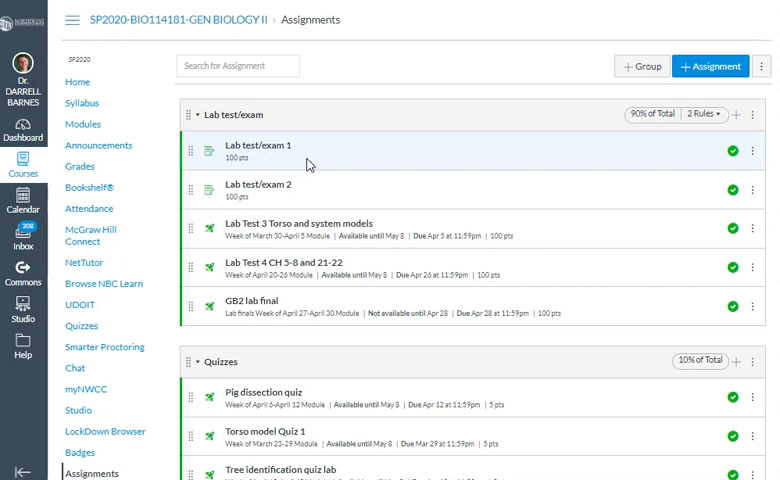
mouse_move(312, 158)
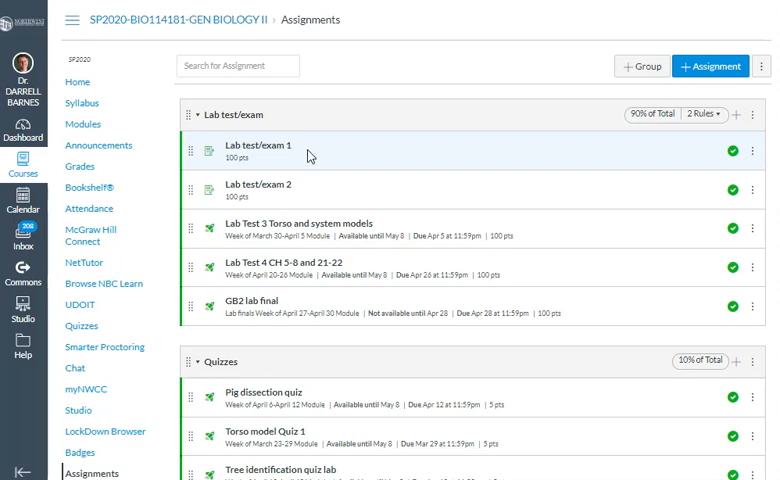
mouse_move(360, 154)
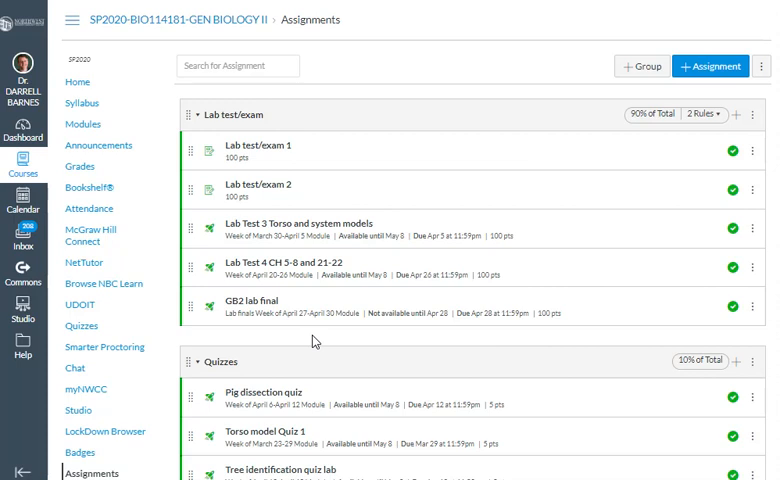
mouse_move(454, 320)
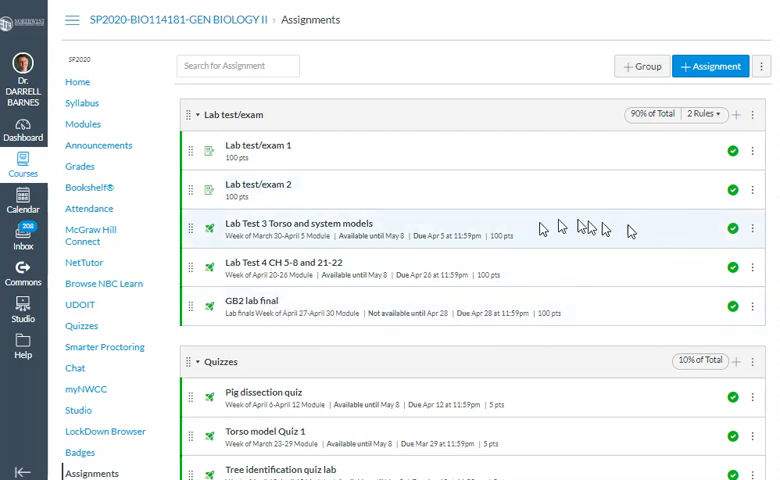
Edit the Lab test/exam group to view its drop-lowest and never-drop GB2 lab final rules.
left_click(752, 114)
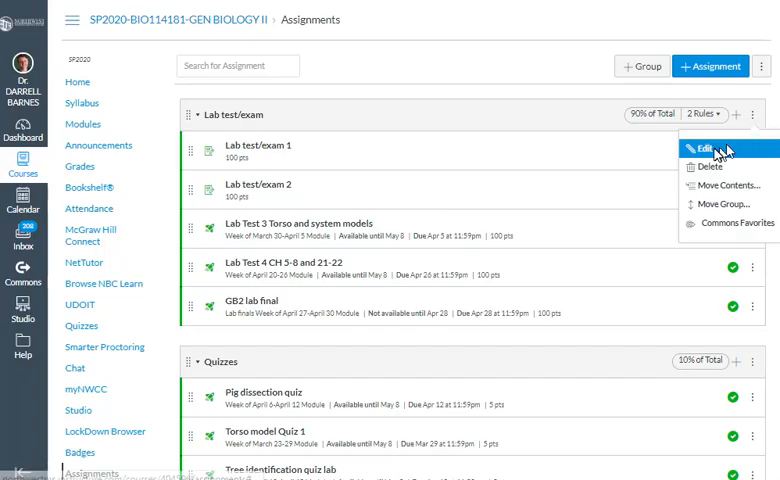
left_click(704, 148)
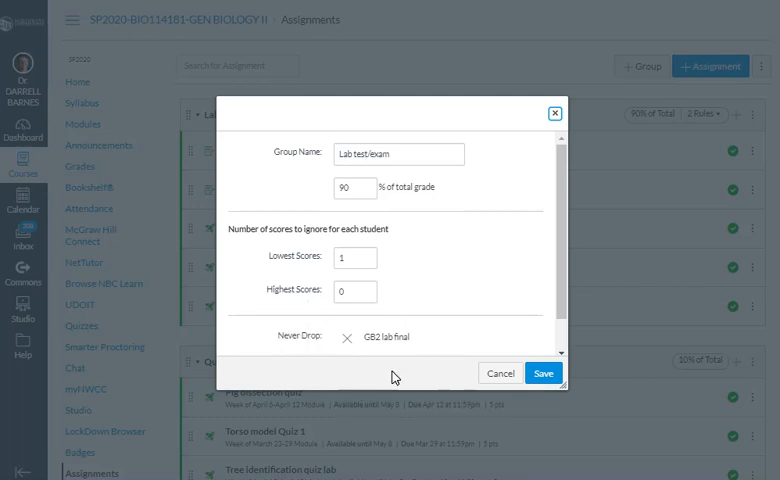
mouse_move(430, 376)
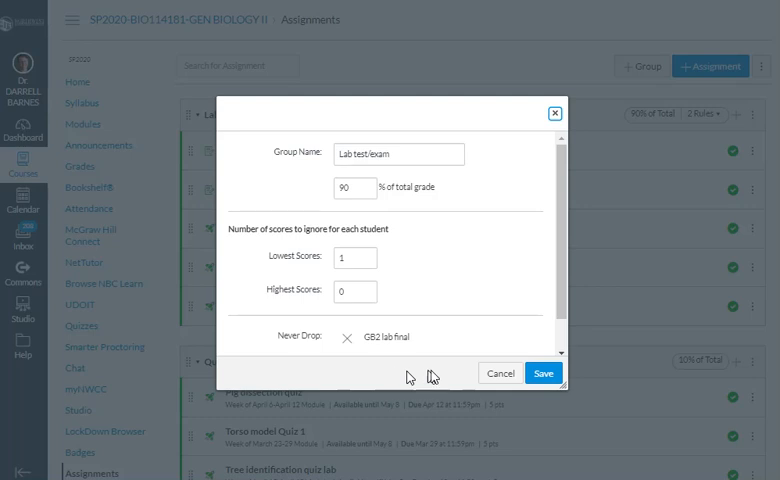
mouse_move(502, 372)
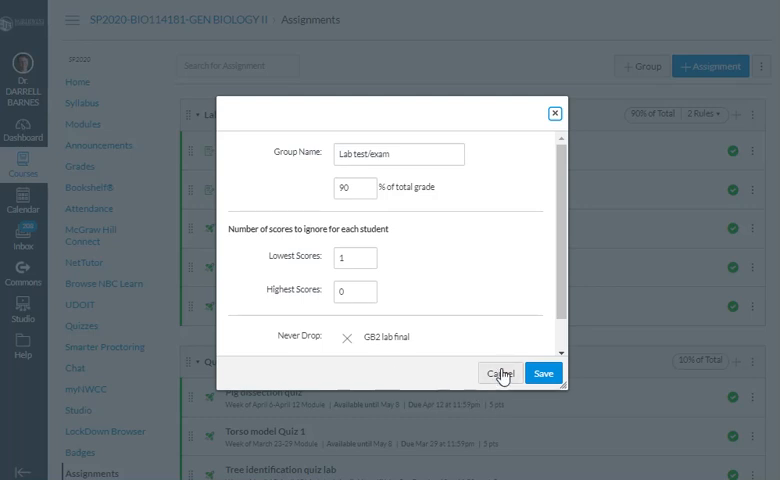
mouse_move(506, 372)
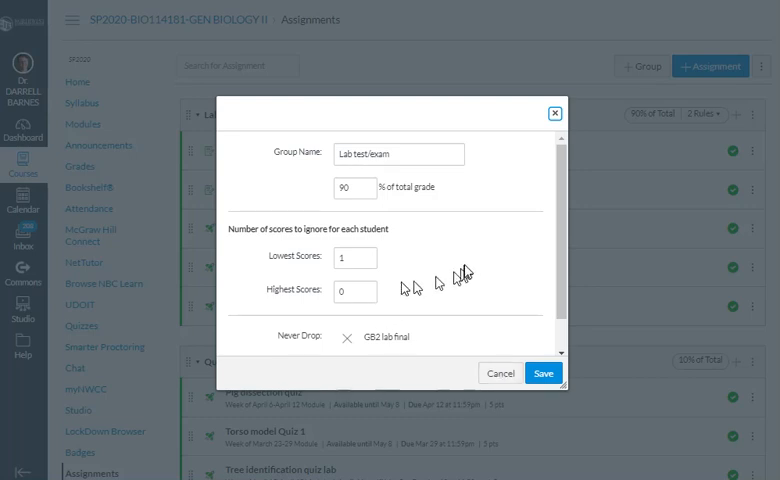
mouse_move(292, 256)
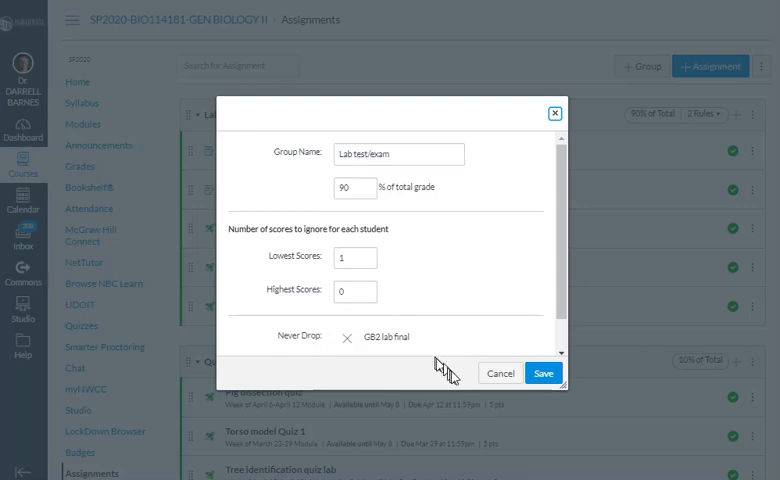
Cancel the Edit Group dialog without changes and browse the Lab test/exam assignments.
left_click(544, 372)
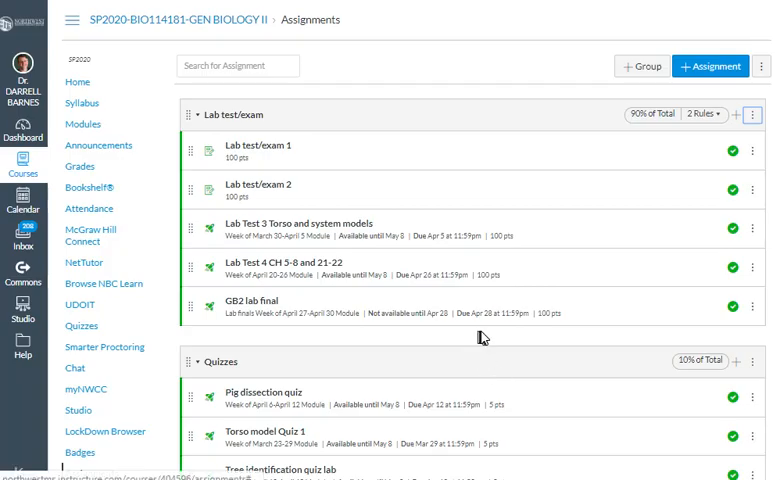
mouse_move(380, 358)
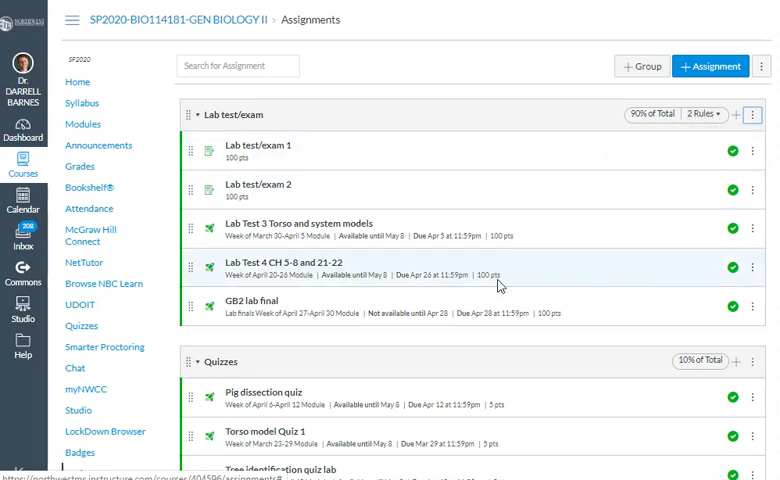
scroll("down", 3)
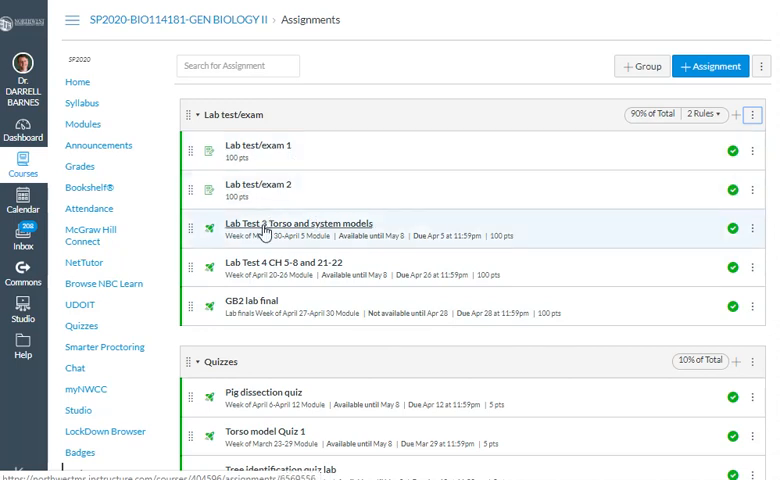
mouse_move(308, 416)
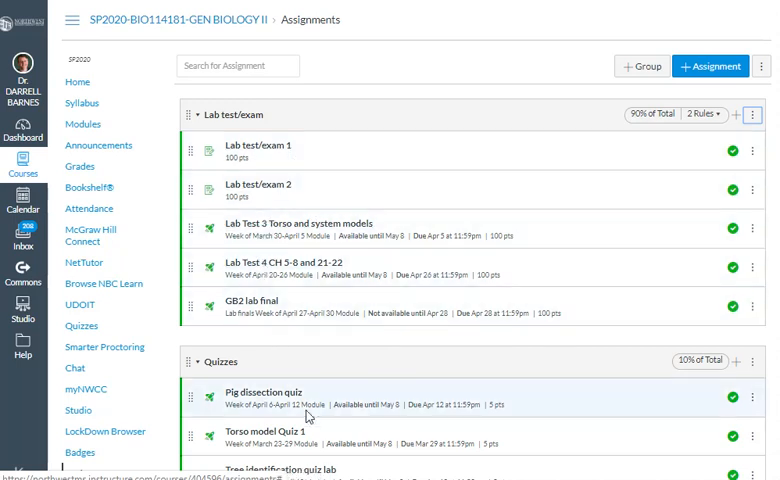
scroll("down", 3)
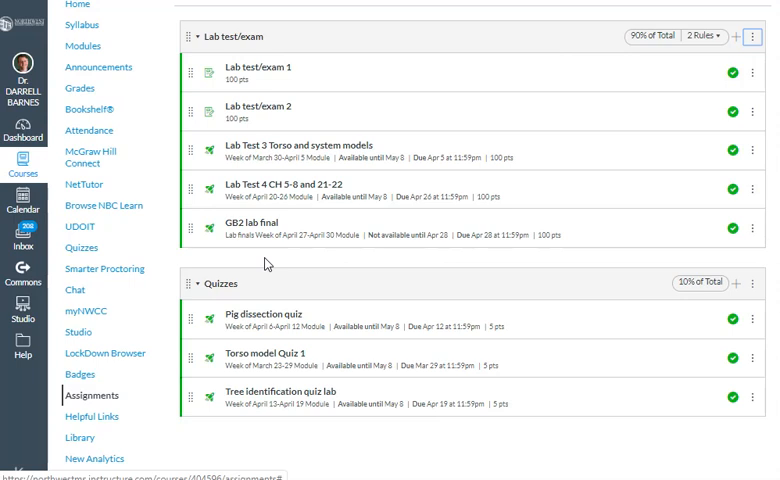
mouse_move(316, 380)
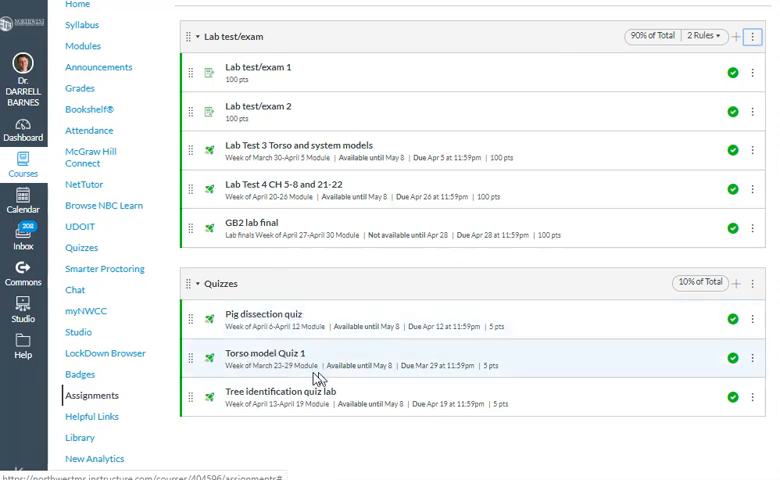
mouse_move(450, 396)
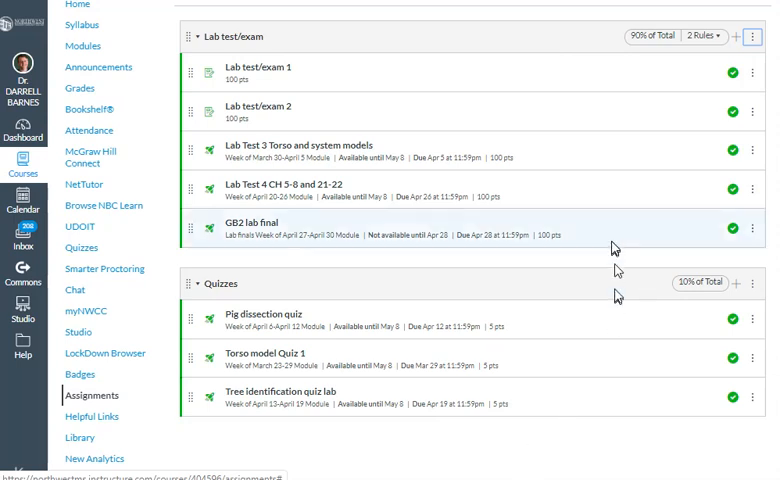
mouse_move(610, 304)
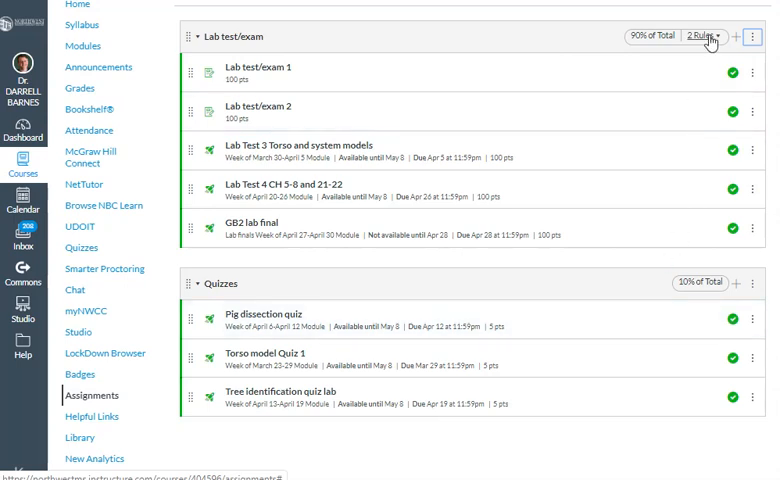
mouse_move(688, 36)
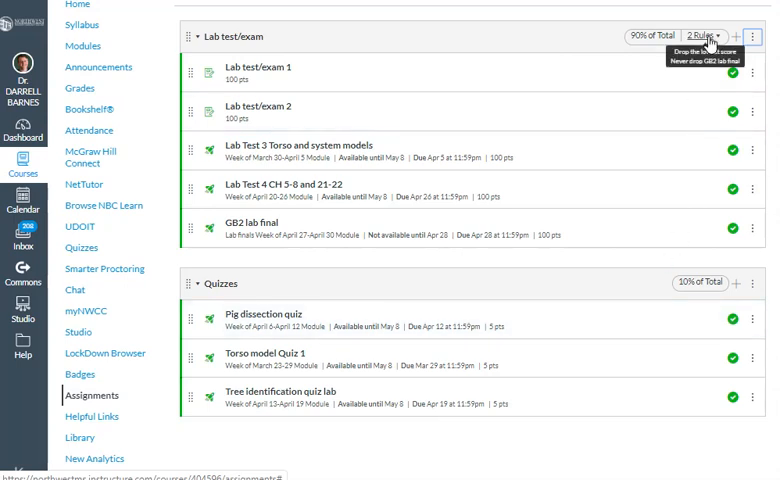